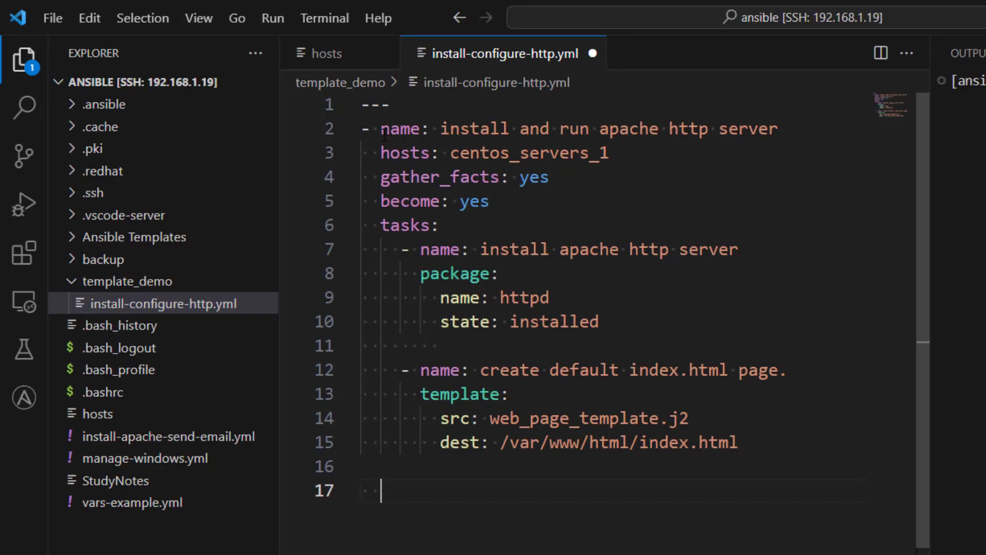
Create a 'templates' folder inside the template_demo project folder
{"action": "left_click_drag", "start_coordinate": [382, 153], "coordinate": [438, 345]}
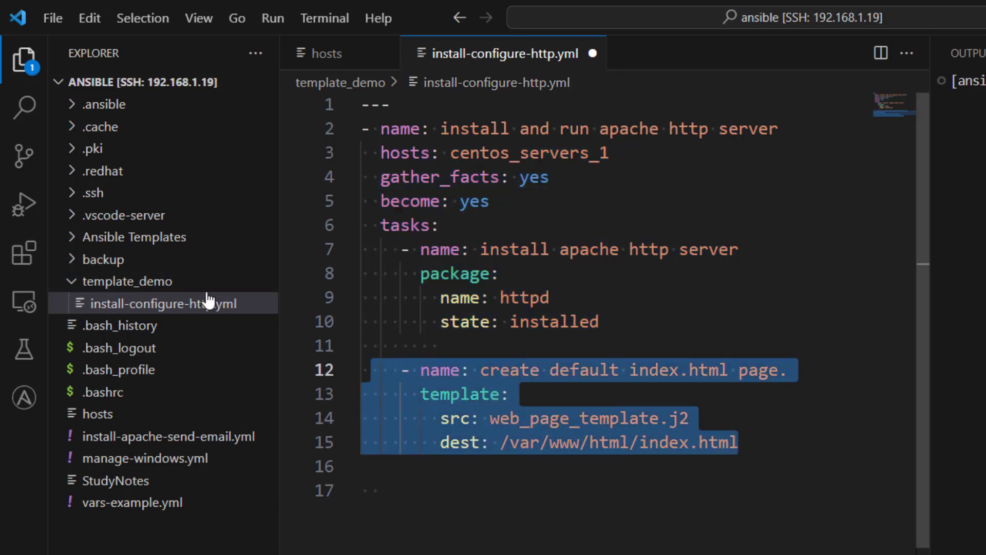
{"action": "left_click", "coordinate": [127, 280]}
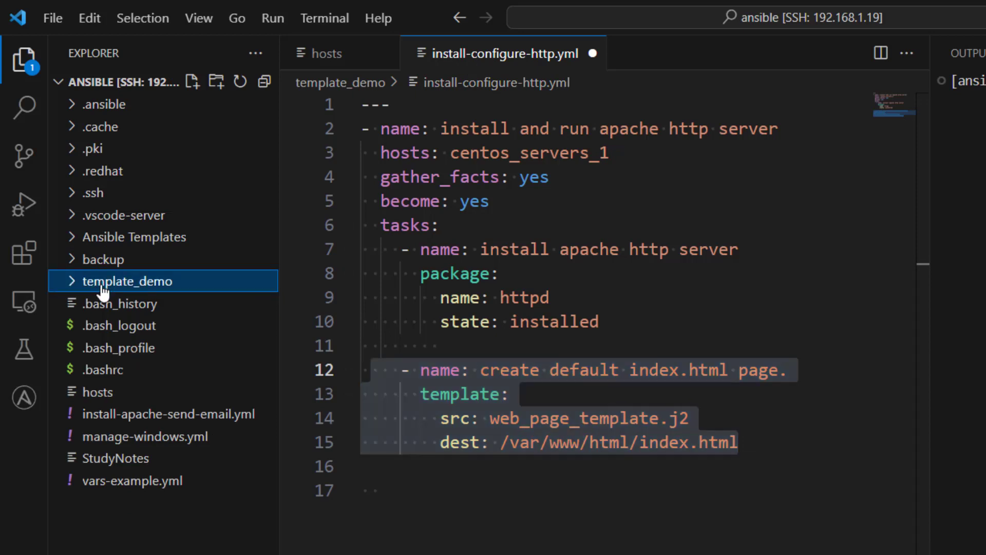
{"action": "left_click", "coordinate": [128, 280]}
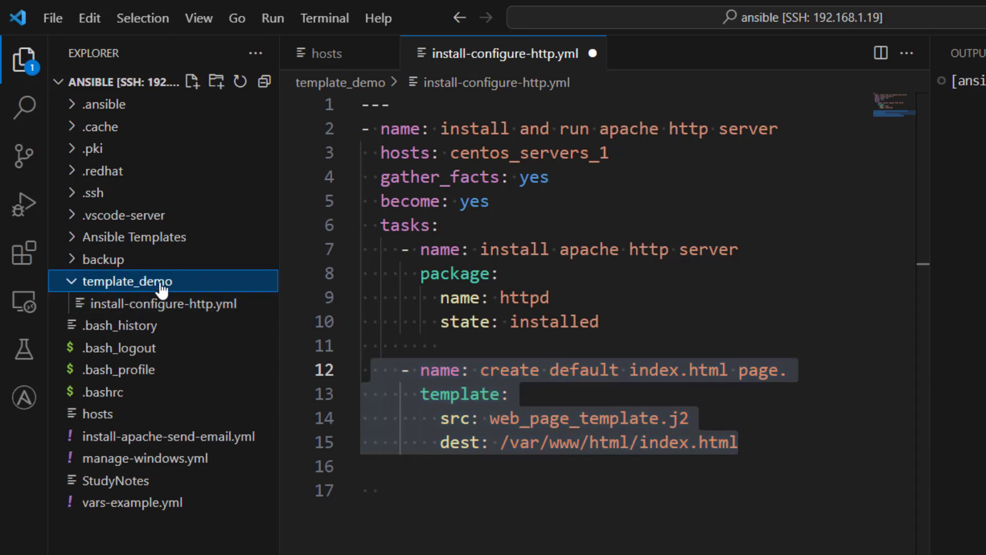
{"action": "mouse_move", "coordinate": [163, 281]}
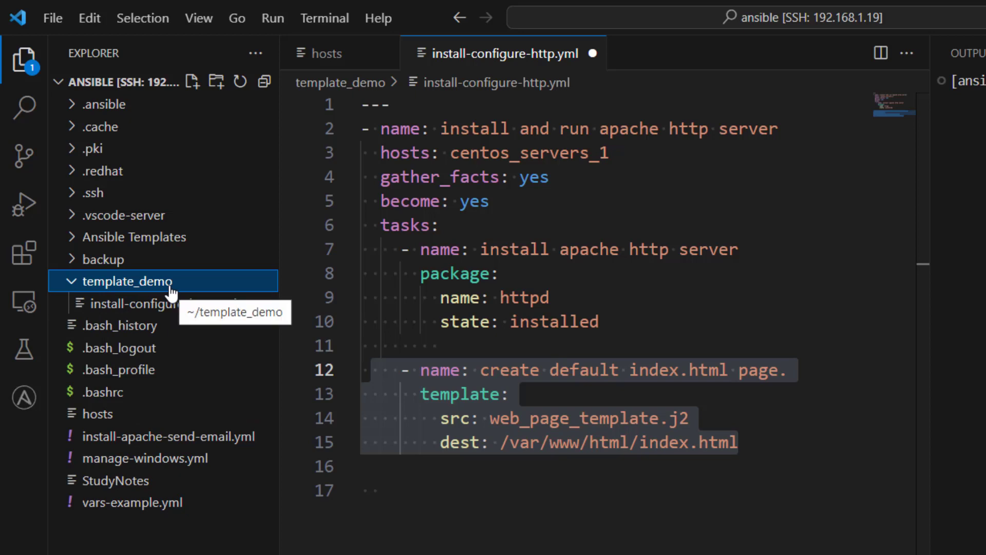
{"action": "left_click", "coordinate": [216, 82]}
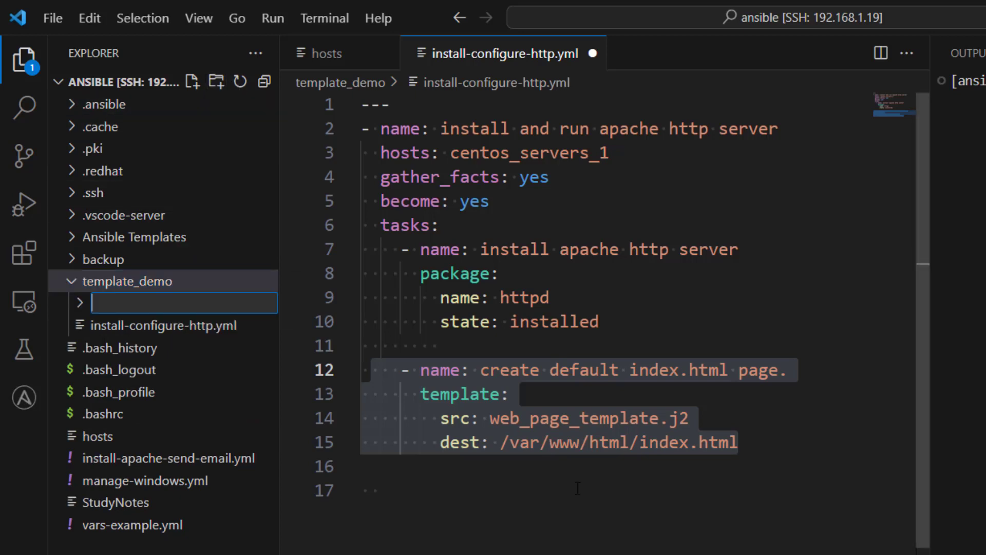
{"action": "type", "text": "templates"}
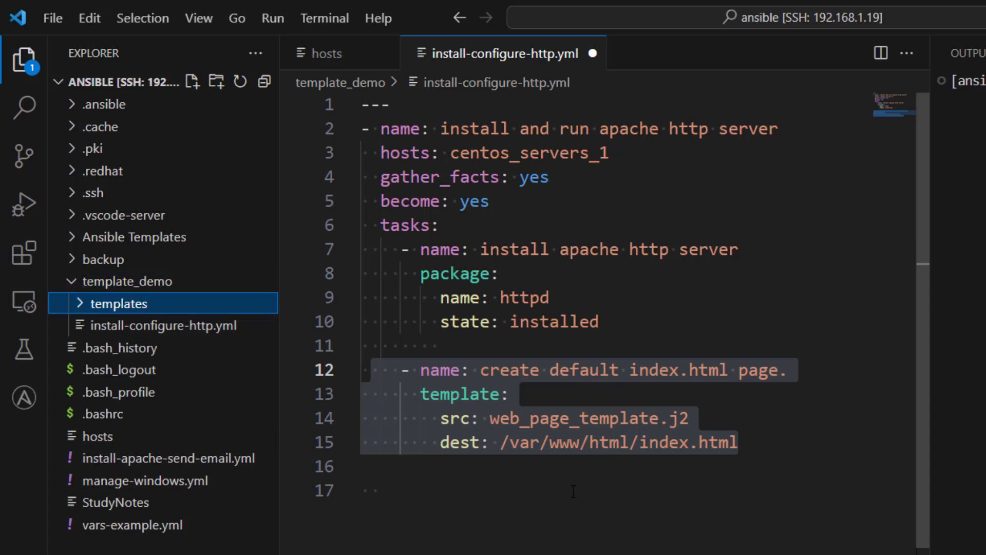
Copy the src file name web_page_template.j2 for a new file inside templates
{"action": "left_click", "coordinate": [118, 303]}
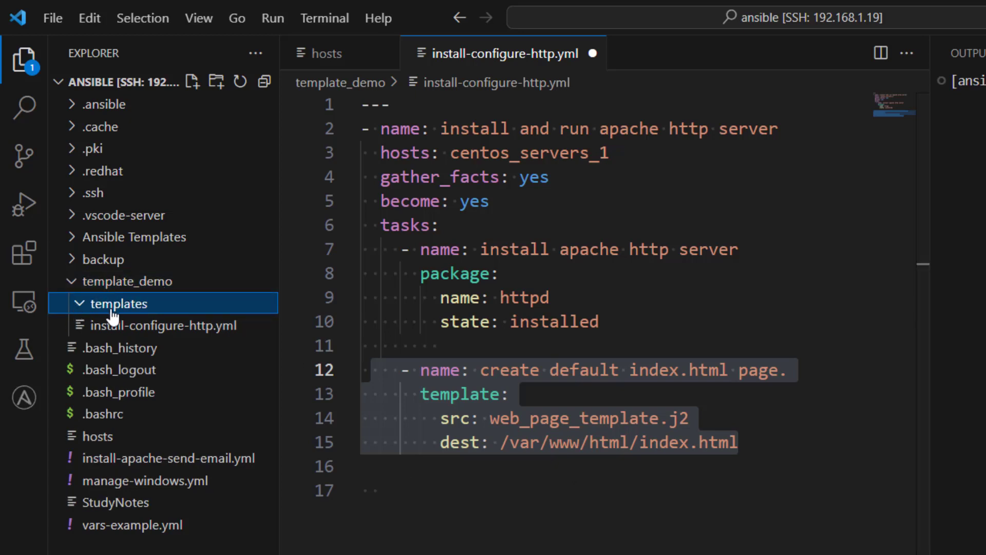
{"action": "double_click", "coordinate": [588, 418]}
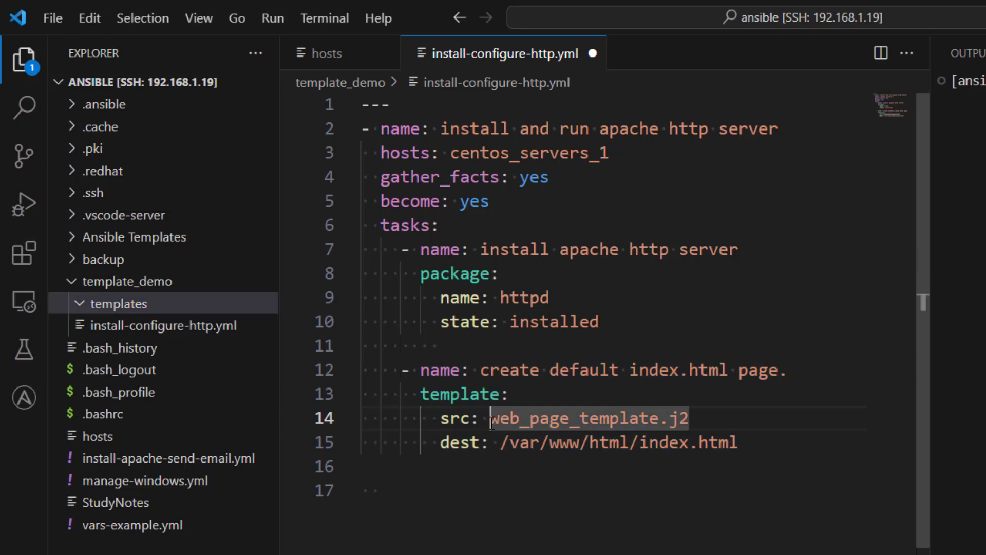
{"action": "double_click", "coordinate": [588, 419]}
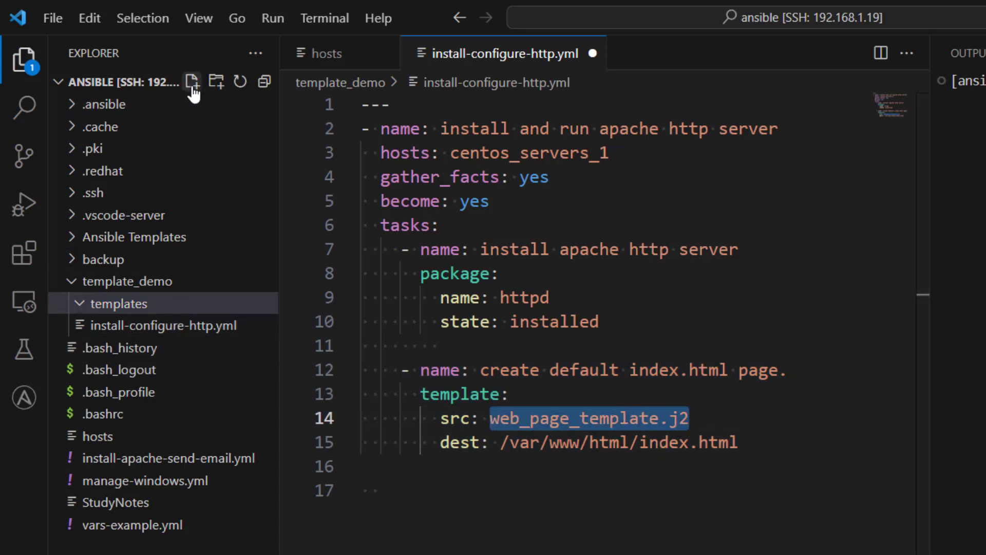
{"action": "left_click", "coordinate": [193, 82]}
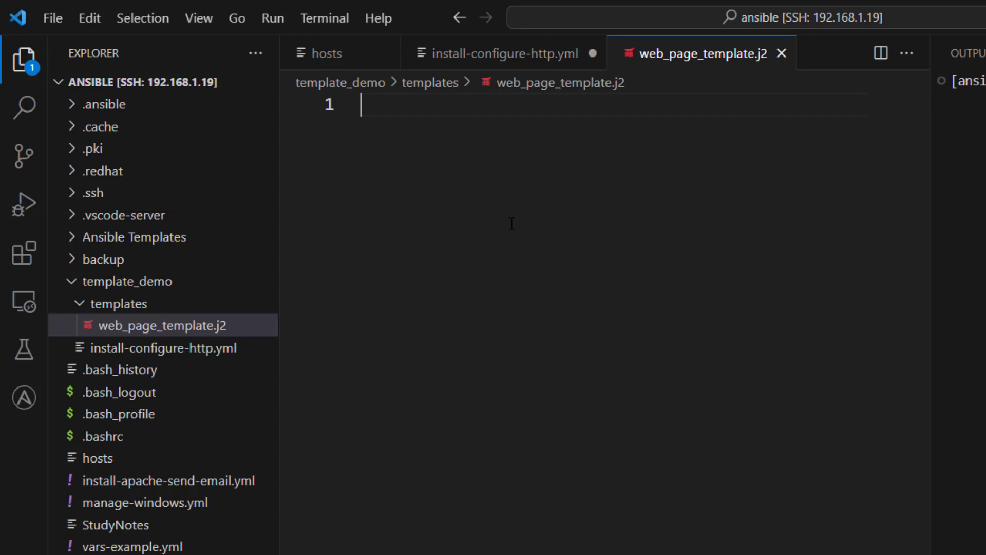
Start the HTML page with heading <h2>This is {{ ansible_play_name }}</h2>
{"action": "type", "text": "<html"}
{"action": "type", "text": "<h2>"}
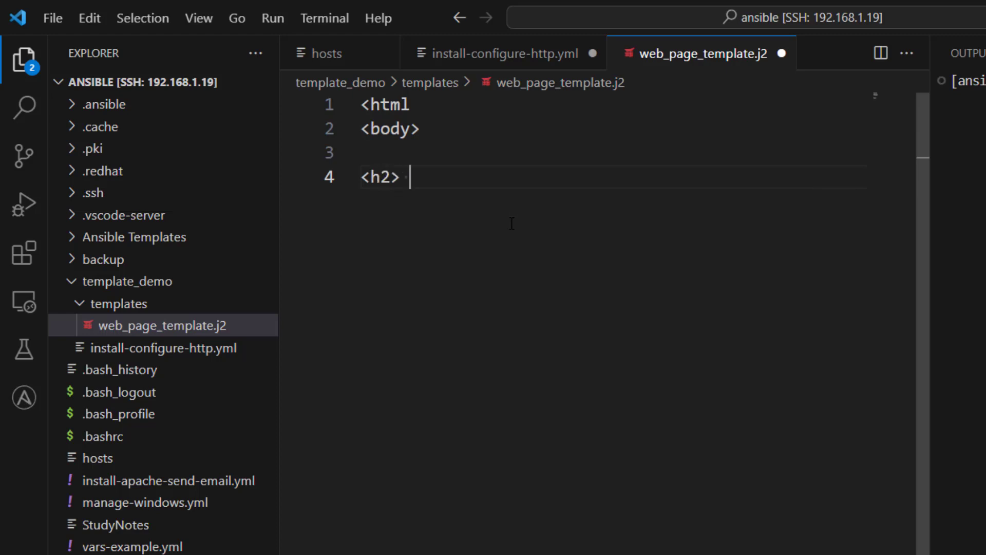
{"action": "type", "text": "This is {{ ansible_pl"}
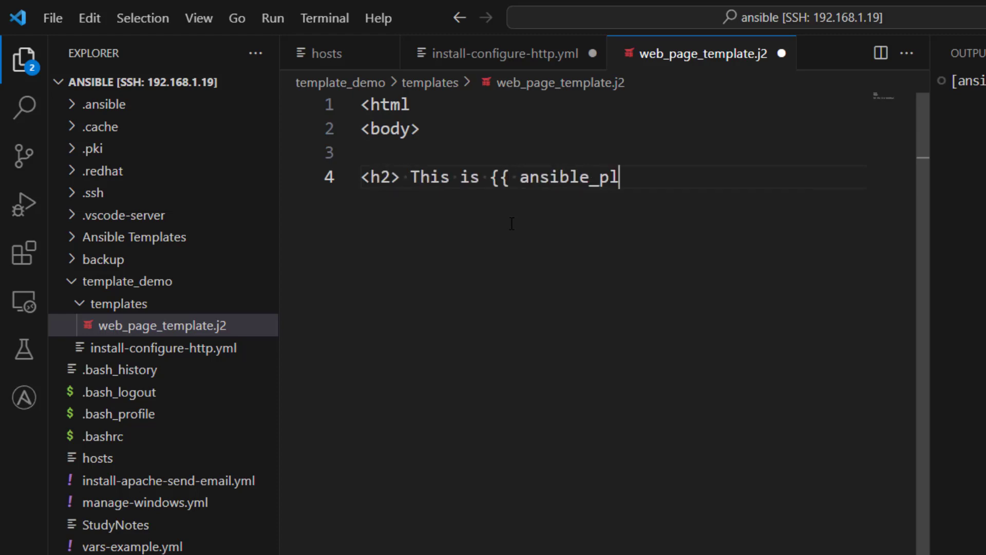
{"action": "type", "text": "ay_name }}"}
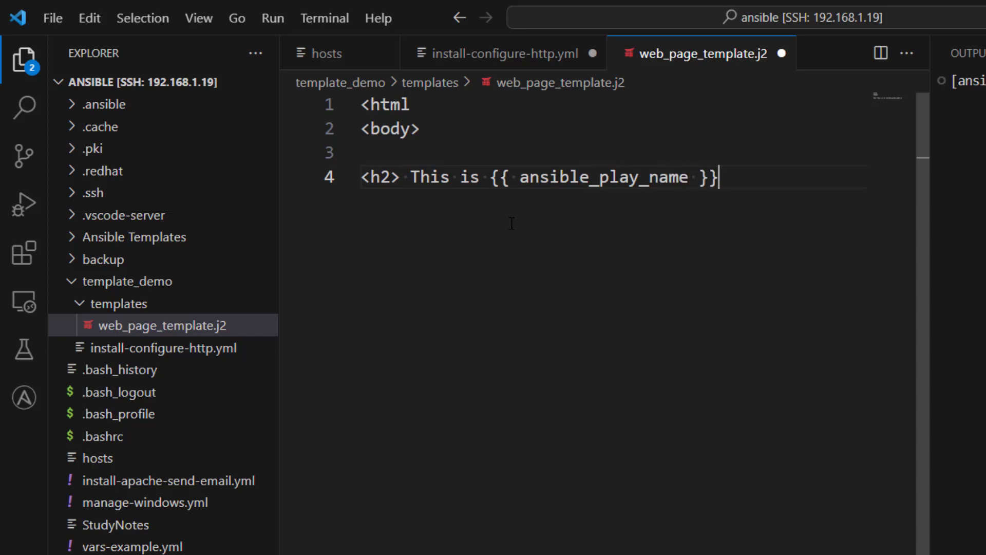
{"action": "type", "text": "</h2>"}
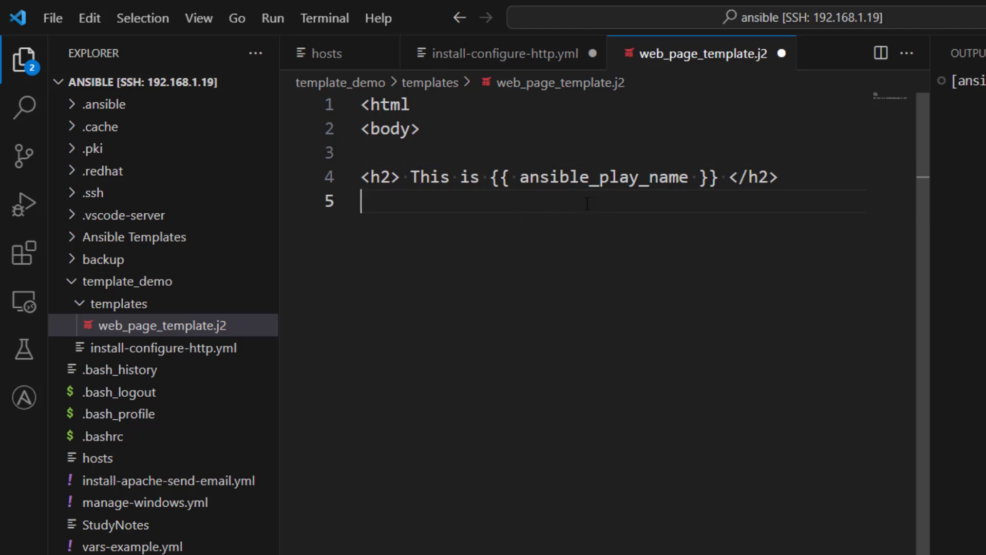
Add <h3>IP address/Hostname is: {{ inventory_hostname }}</h3>, then close body and html
{"action": "type", "text": "<"}
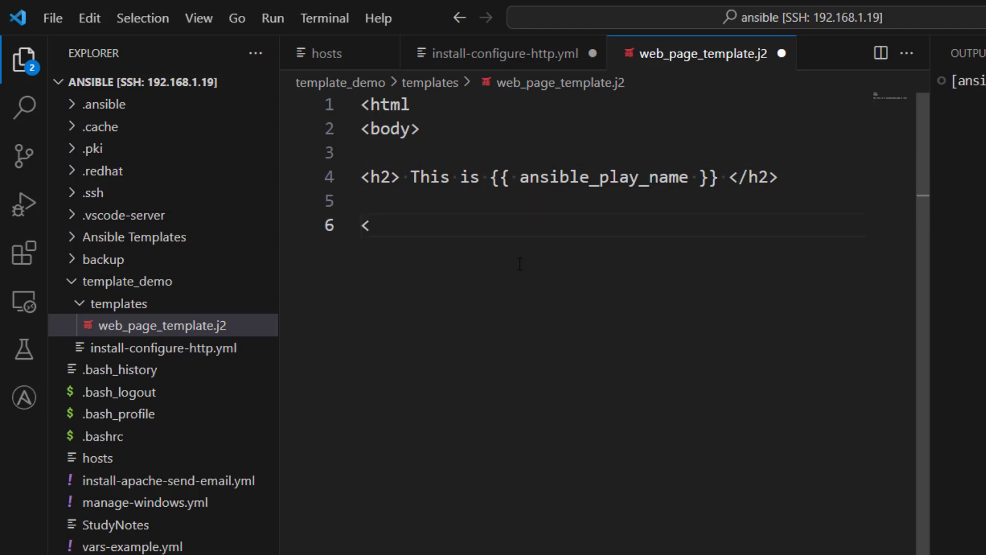
{"action": "type", "text": "h3> IP ad"}
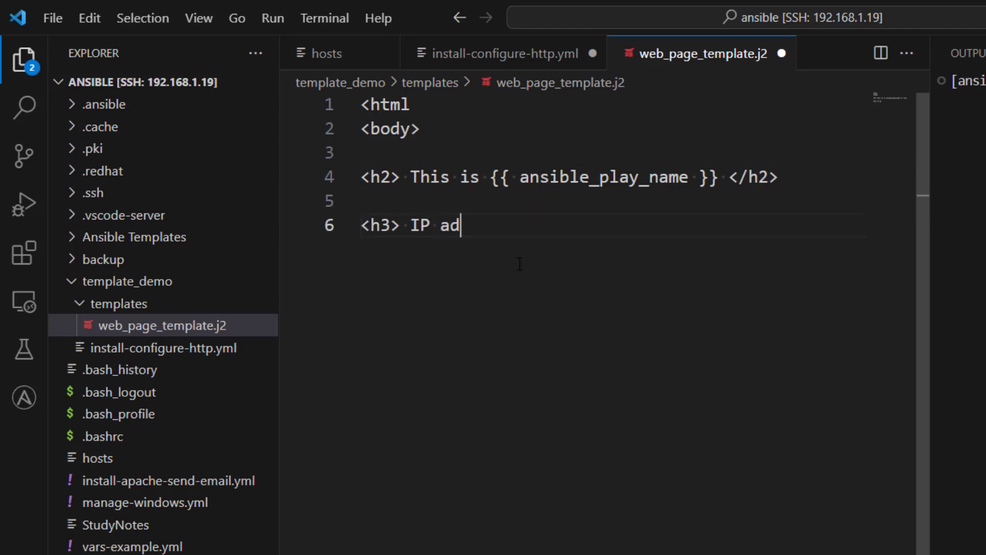
{"action": "type", "text": "dress/"}
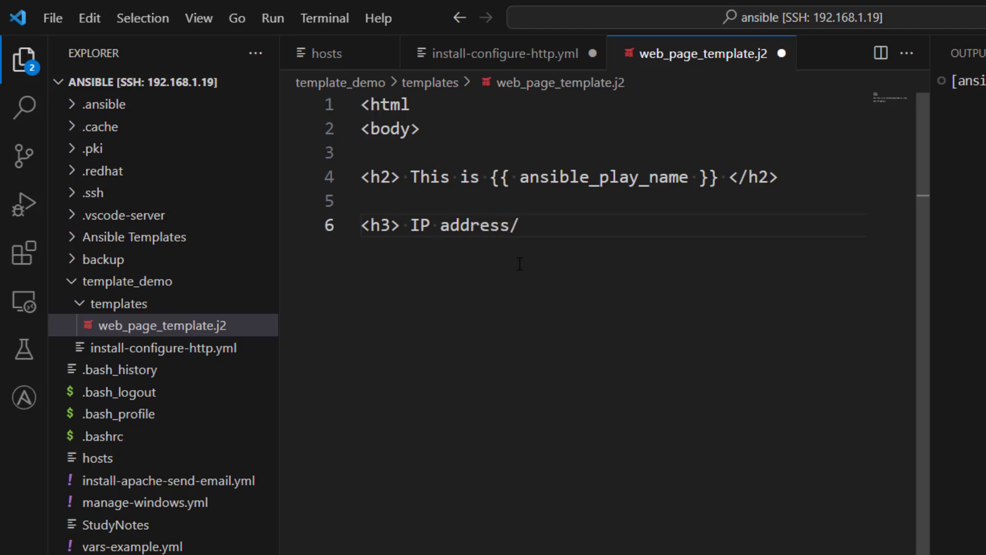
{"action": "type", "text": "Hostname is:"}
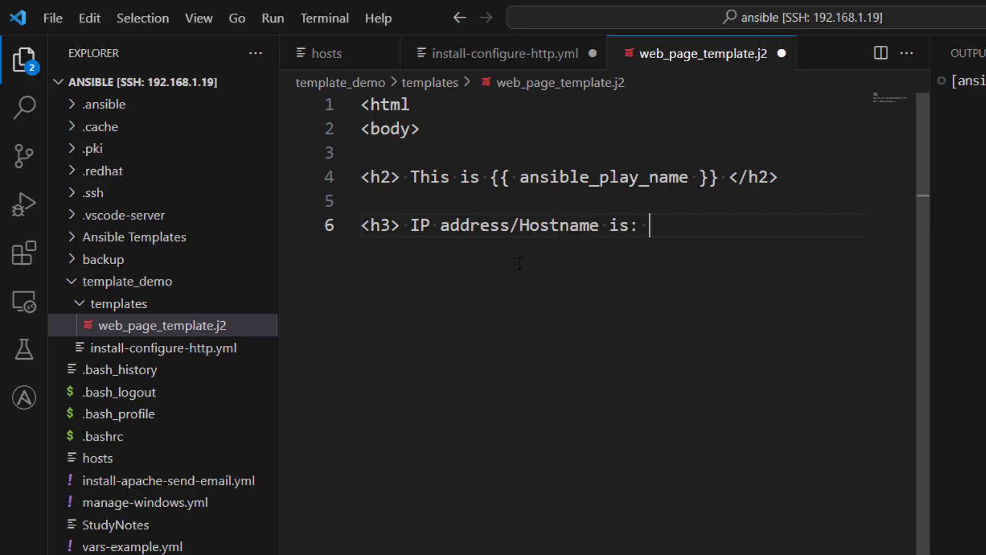
{"action": "type", "text": "{{ ansi"}
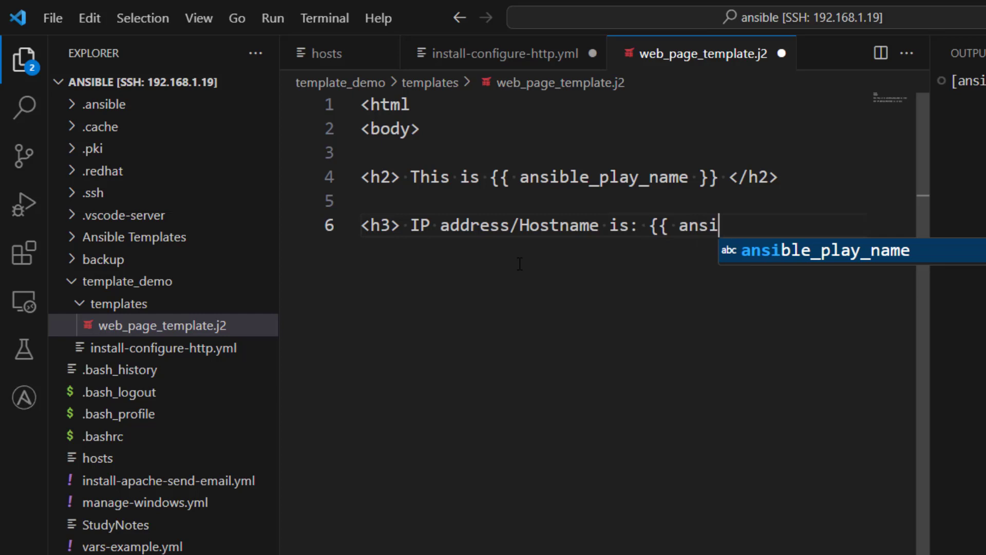
{"action": "type", "text": "inventry_hostn"}
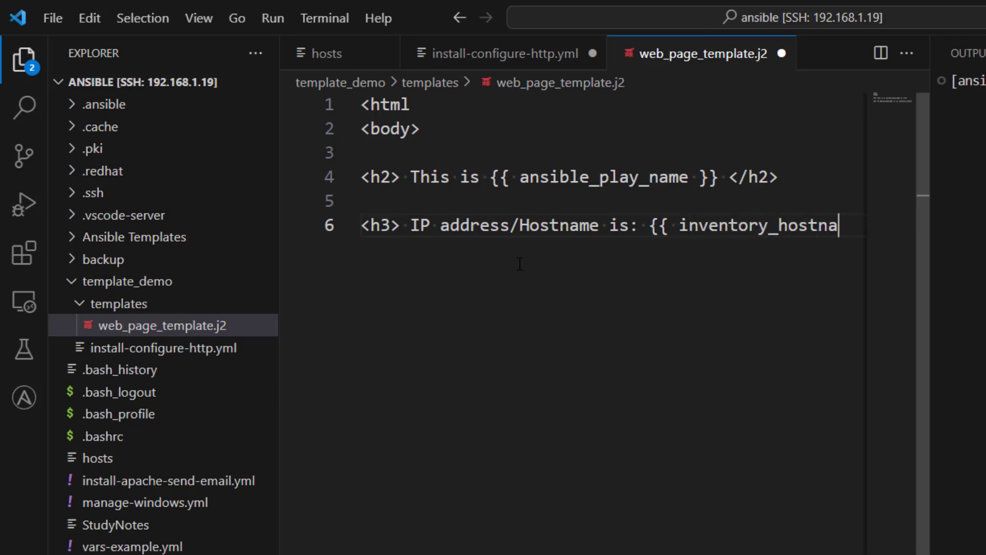
{"action": "type", "text": "me"}
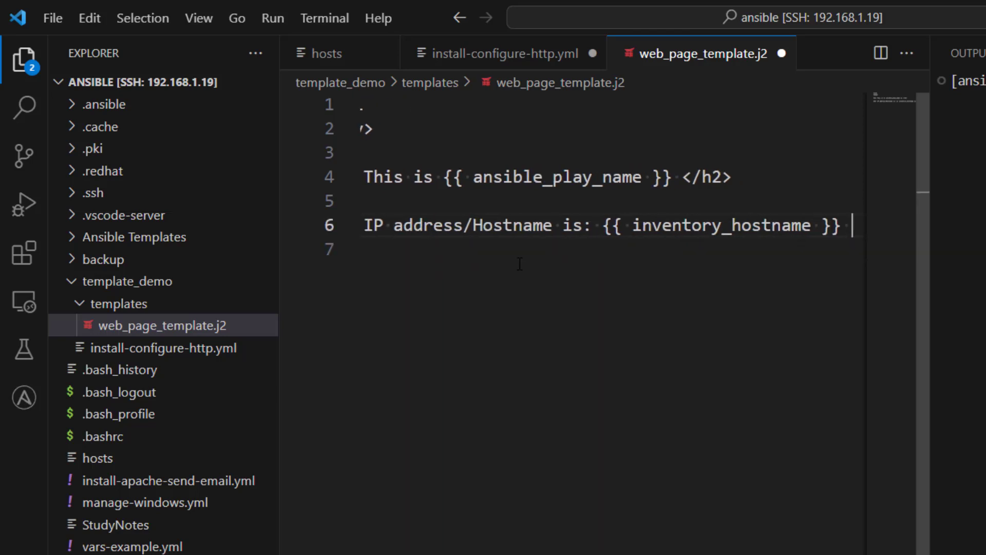
{"action": "type", "text": "</h3>"}
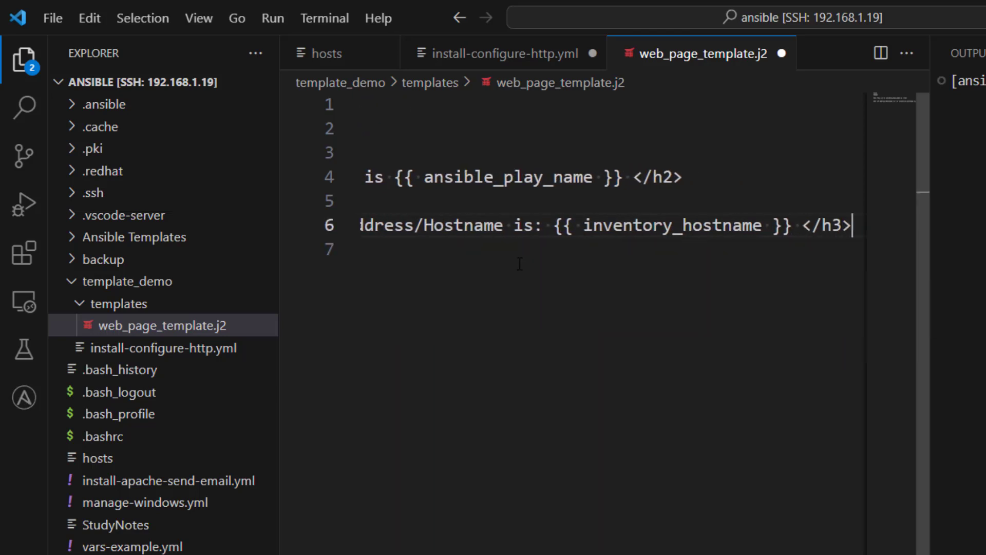
{"action": "type", "text": "</body>"}
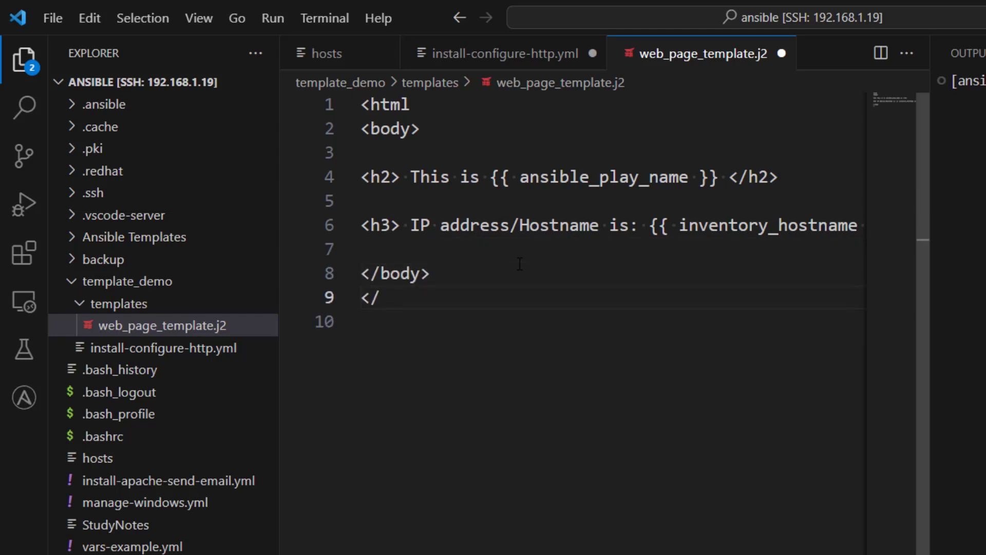
{"action": "type", "text": "html>"}
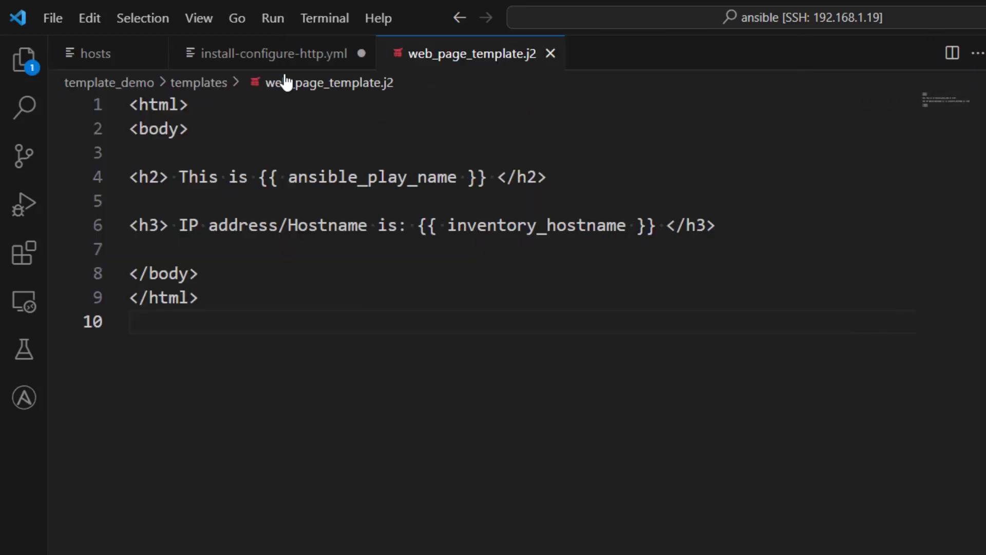
Confirm centos_servers_1 in the hosts file covers 192.168.1.20 and 192.168.1.21
{"action": "left_click", "coordinate": [272, 53]}
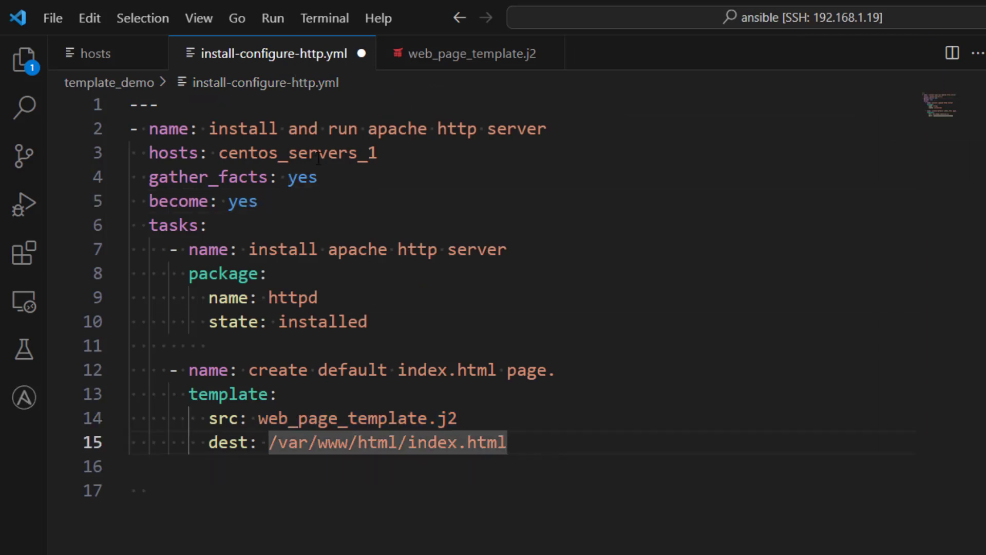
{"action": "mouse_move", "coordinate": [174, 152]}
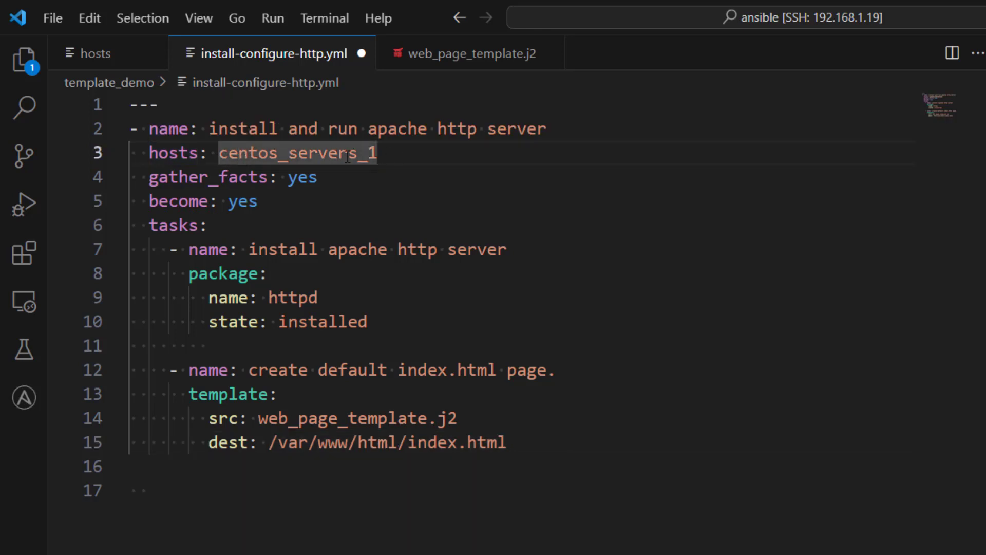
{"action": "left_click", "coordinate": [96, 54]}
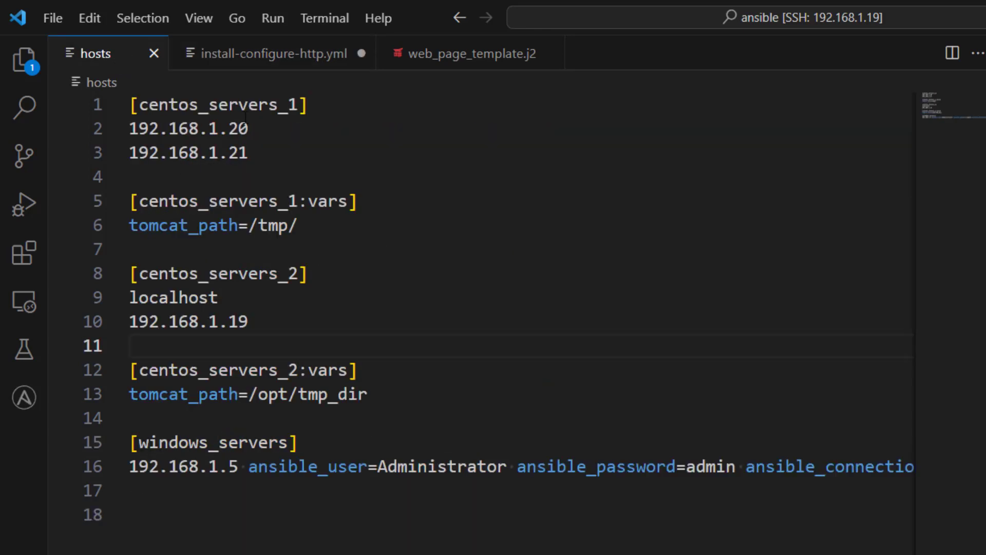
{"action": "left_click", "coordinate": [252, 153]}
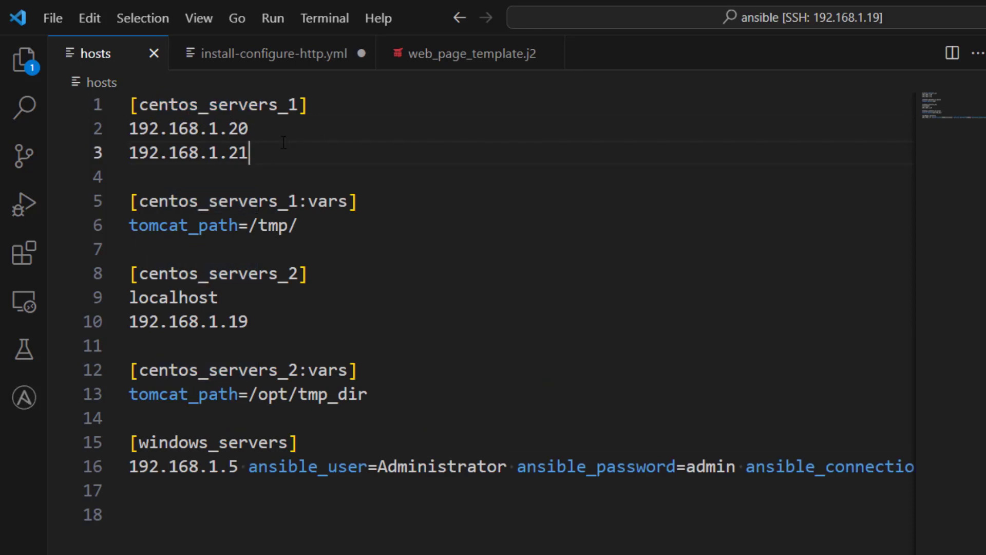
{"action": "double_click", "coordinate": [233, 153]}
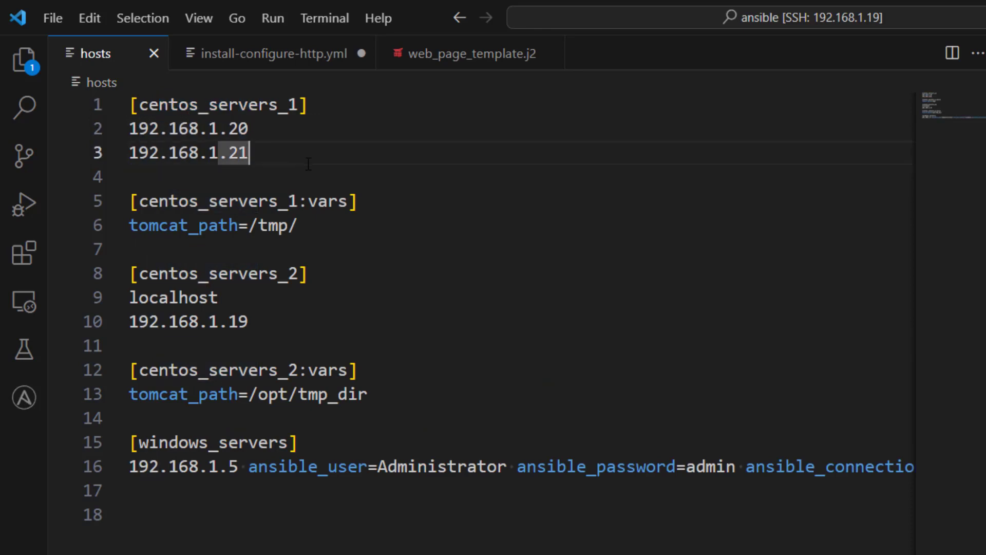
{"action": "left_click", "coordinate": [272, 54]}
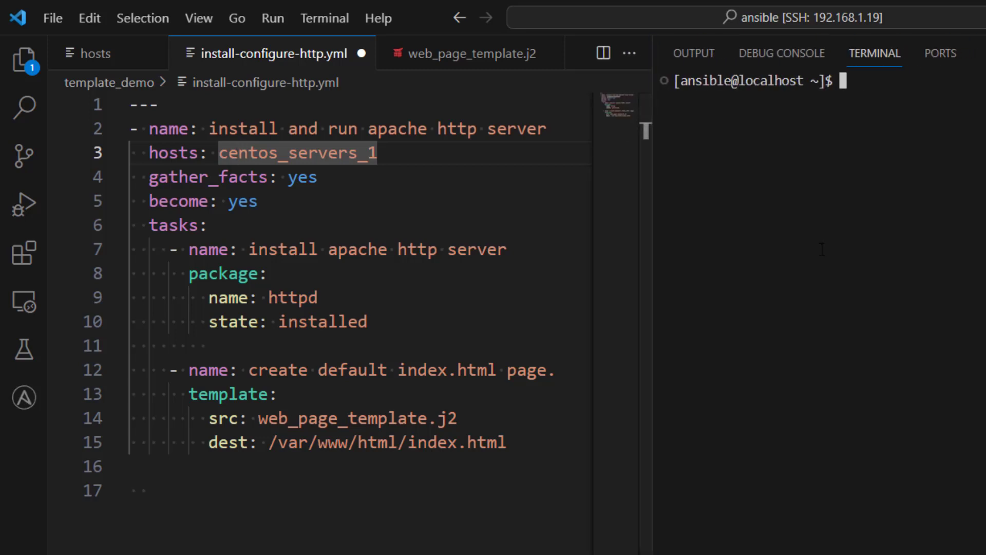
Clear the terminal and run ansible-playbook -i hosts template_demo/install-configure-http.yml
{"action": "type", "text": "clea"}
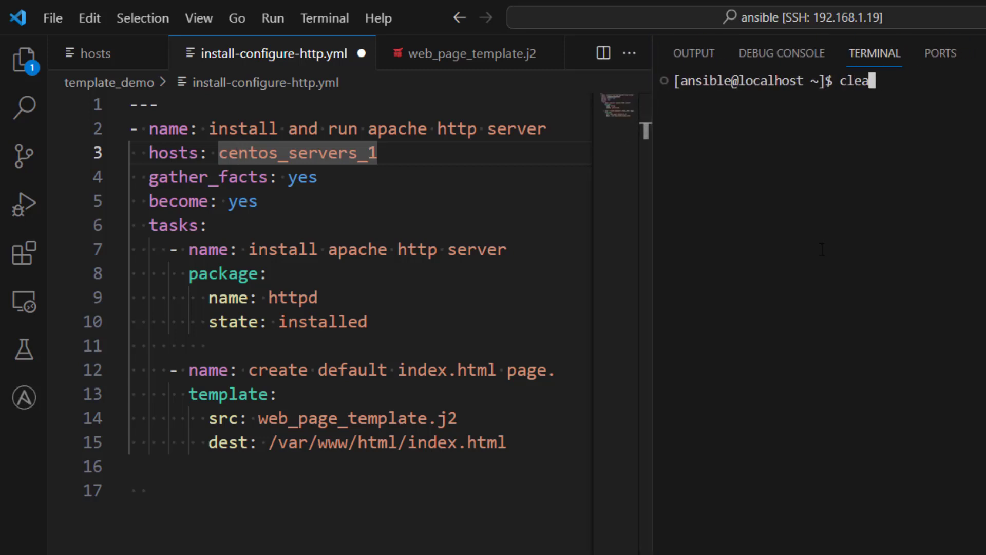
{"action": "key", "text": "Enter"}
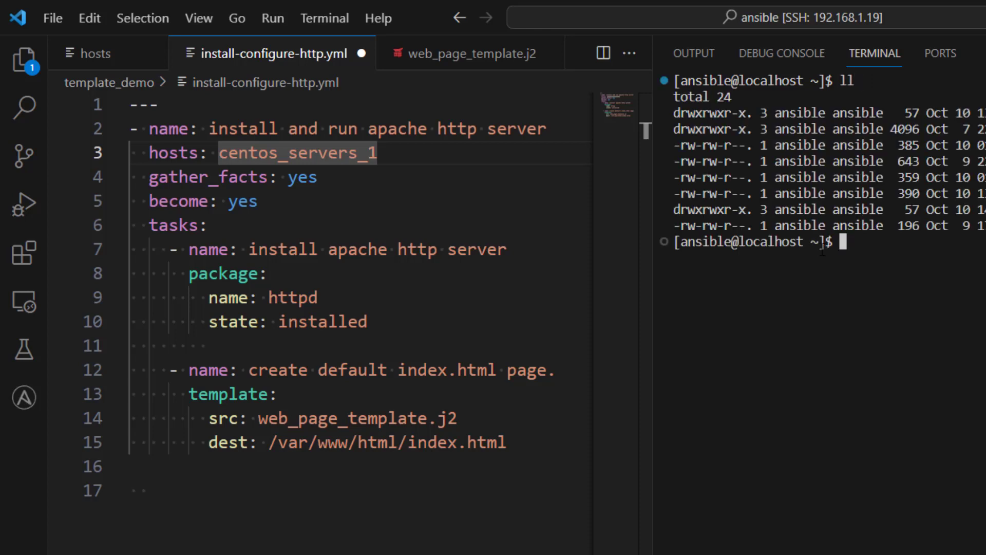
{"action": "type", "text": "ansible-playbook -i hosts template_demo/"}
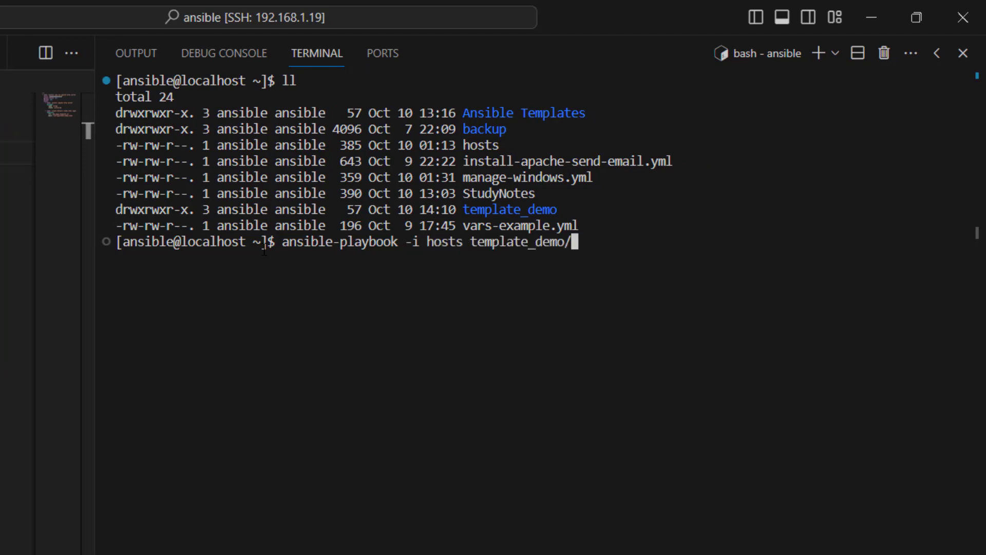
{"action": "type", "text": "install-configure-http.yml"}
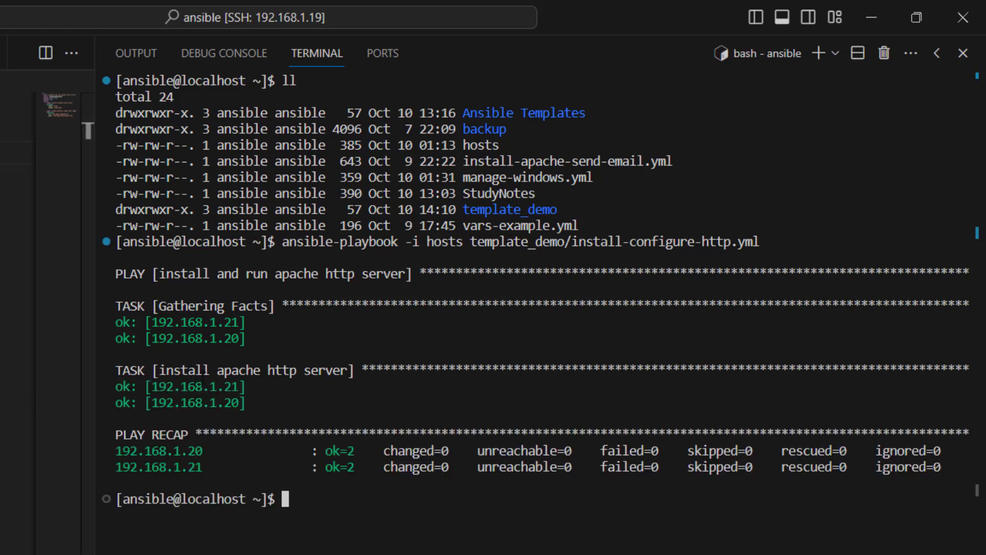
{"action": "mouse_move", "coordinate": [54, 454]}
{"action": "type", "text": "192.168.1.20:80"}
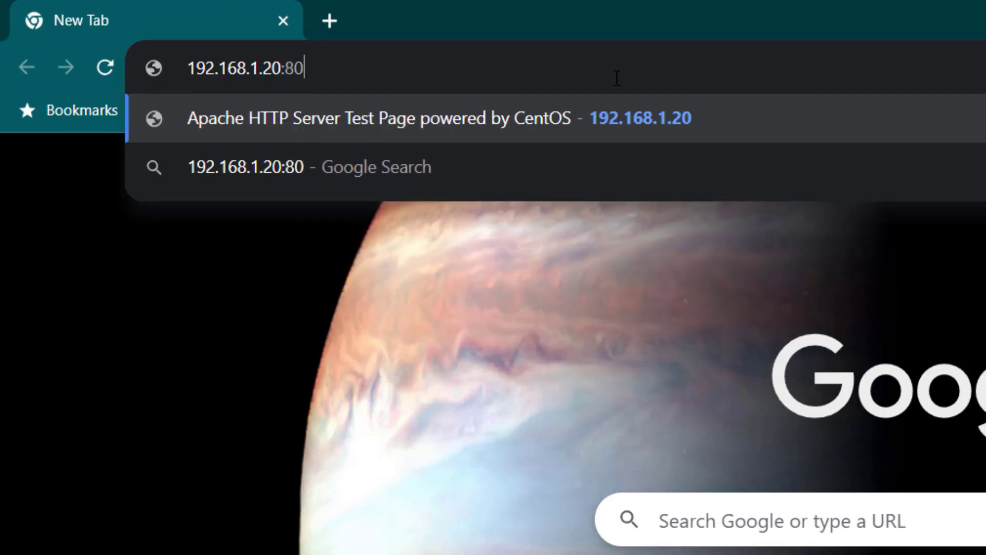
Load 192.168.1.20 in Chrome and highlight the play name heading
{"action": "left_click", "coordinate": [383, 118]}
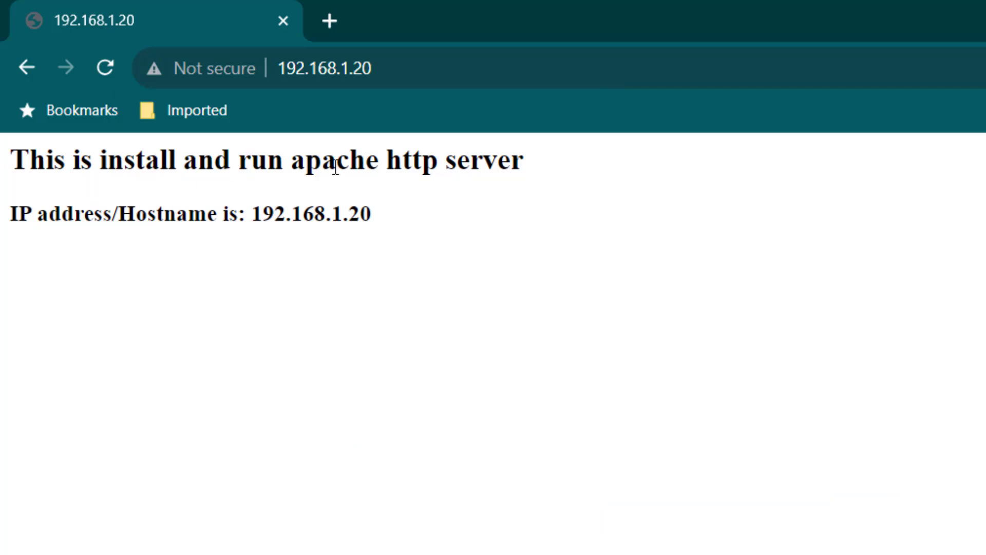
{"action": "left_click_drag", "start_coordinate": [214, 159], "coordinate": [525, 159]}
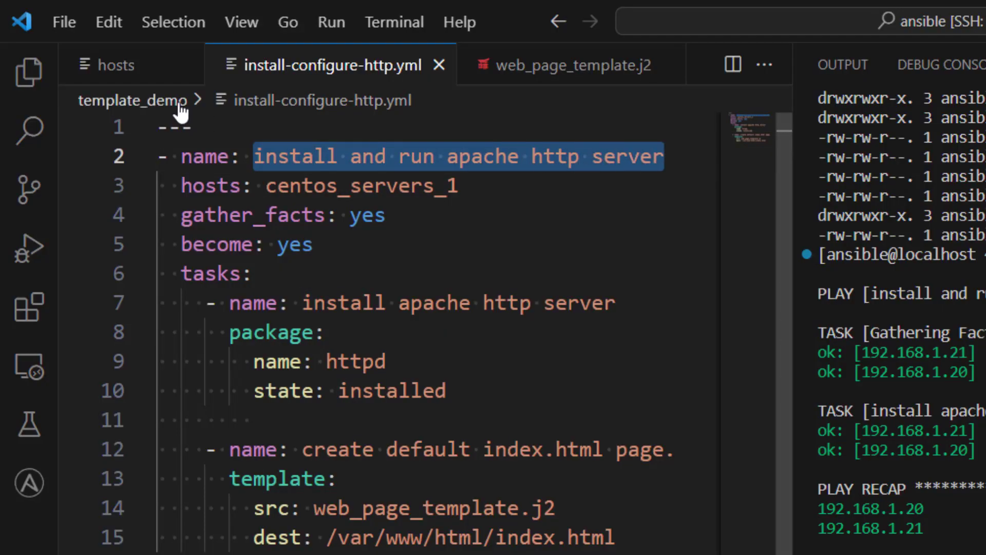
Compare the template's {{ ansible_play_name }} with the browser page heading
{"action": "left_click", "coordinate": [567, 64]}
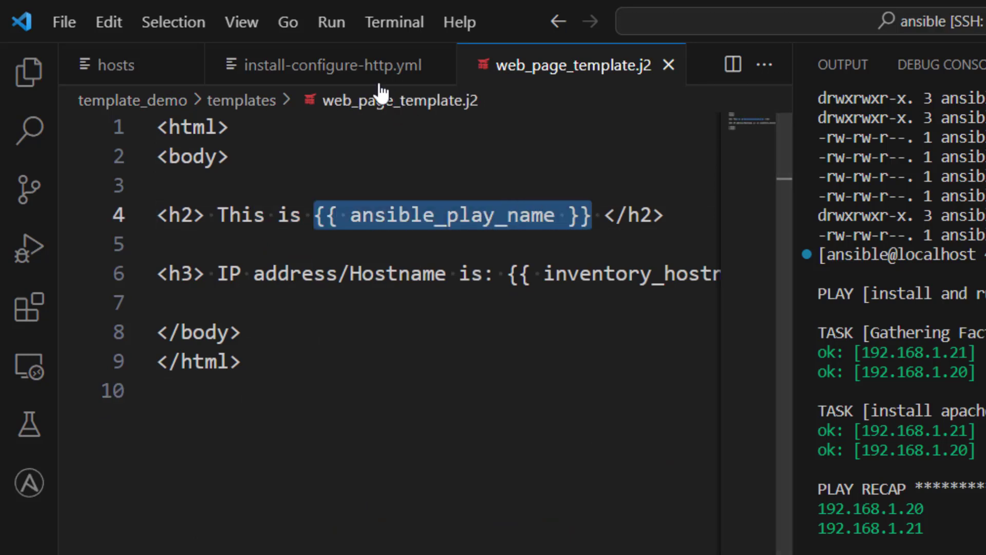
{"action": "left_click", "coordinate": [320, 65]}
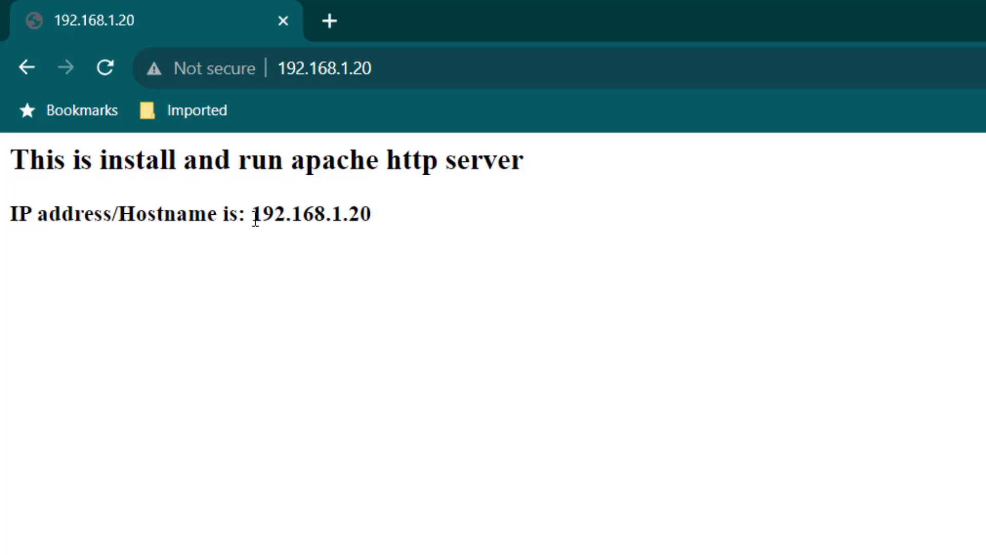
Highlight the 192.168.1.20 address line to compare against the second server's page
{"action": "double_click", "coordinate": [311, 214]}
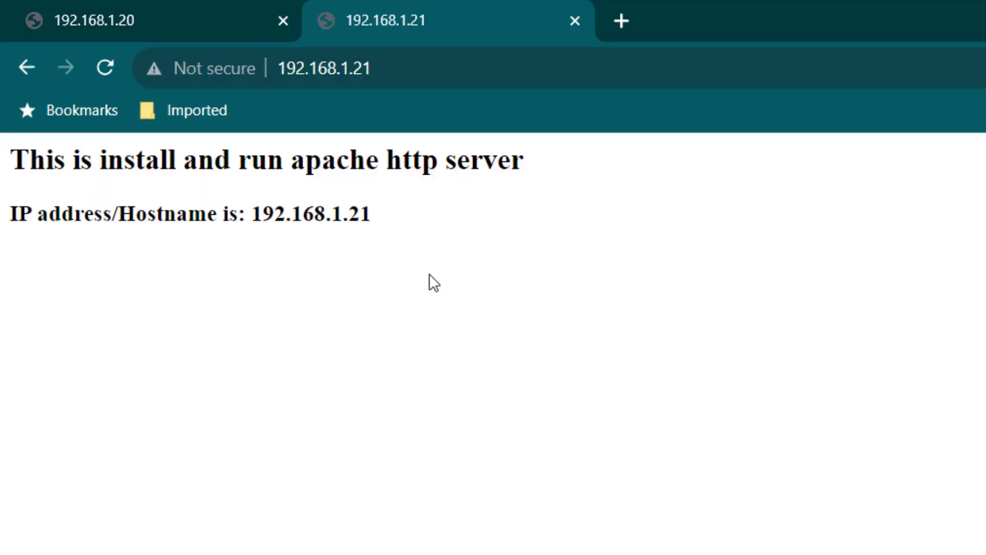
{"action": "mouse_move", "coordinate": [494, 211]}
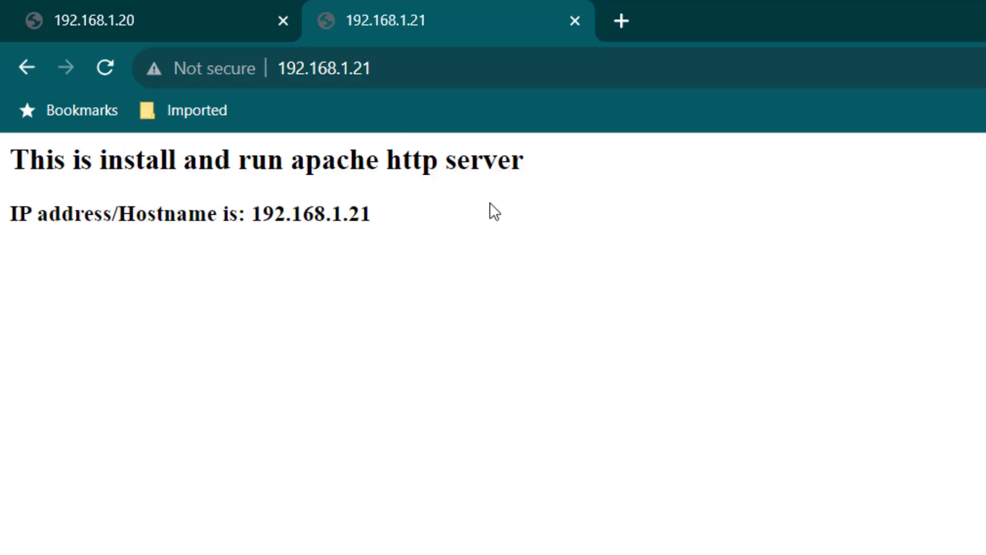
{"action": "mouse_move", "coordinate": [409, 227]}
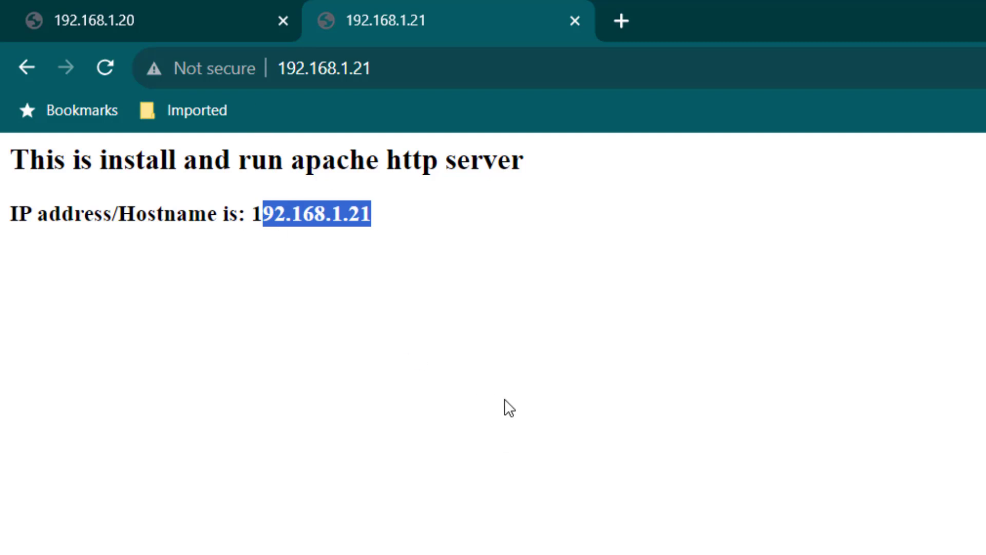
{"action": "mouse_move", "coordinate": [519, 404]}
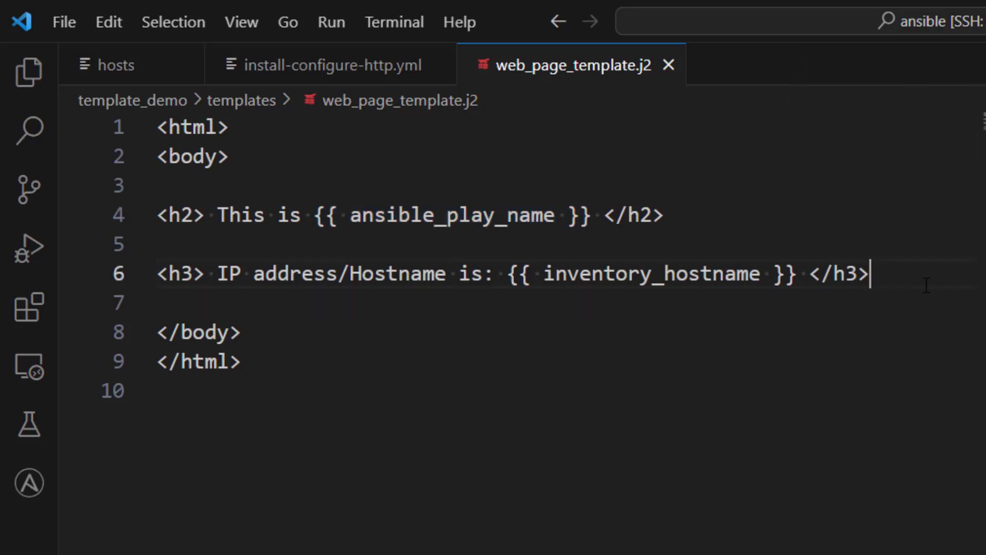
Type {{ ansible_facts }} on a new line 8 in web_page_template.j2
{"action": "type", "text": "{{ ansib"}
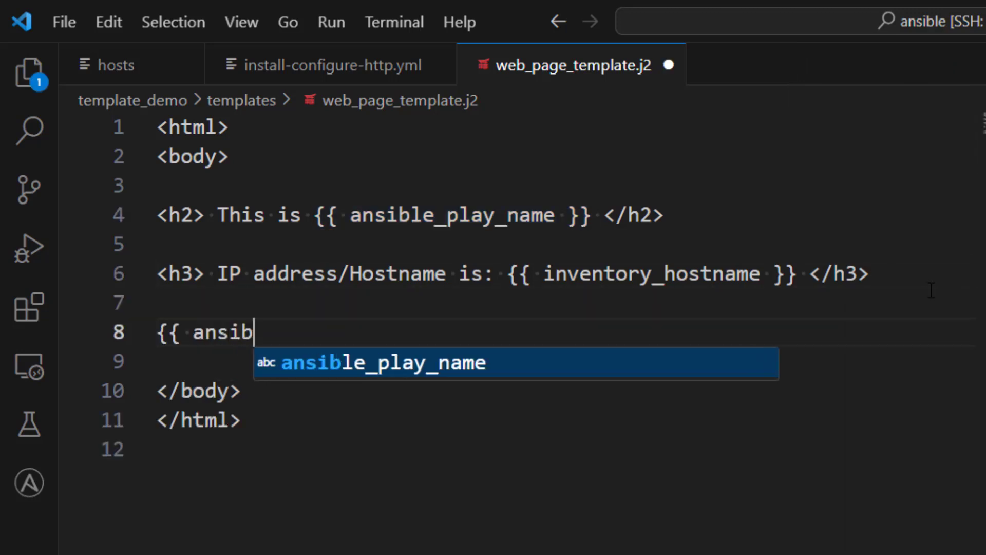
{"action": "type", "text": "le_facts }}"}
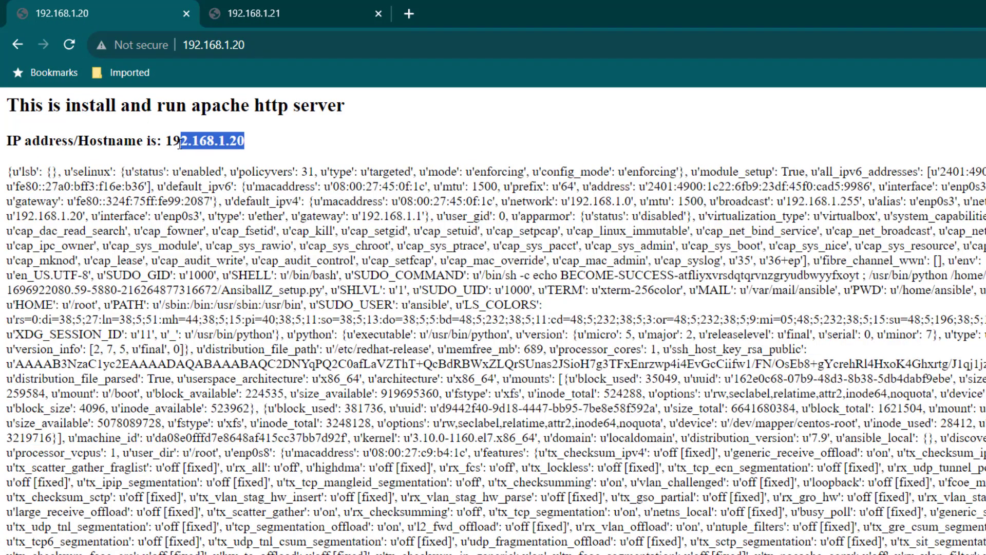
Switch to the 192.168.1.21 tab to view its gathered facts dump
{"action": "left_click", "coordinate": [296, 14]}
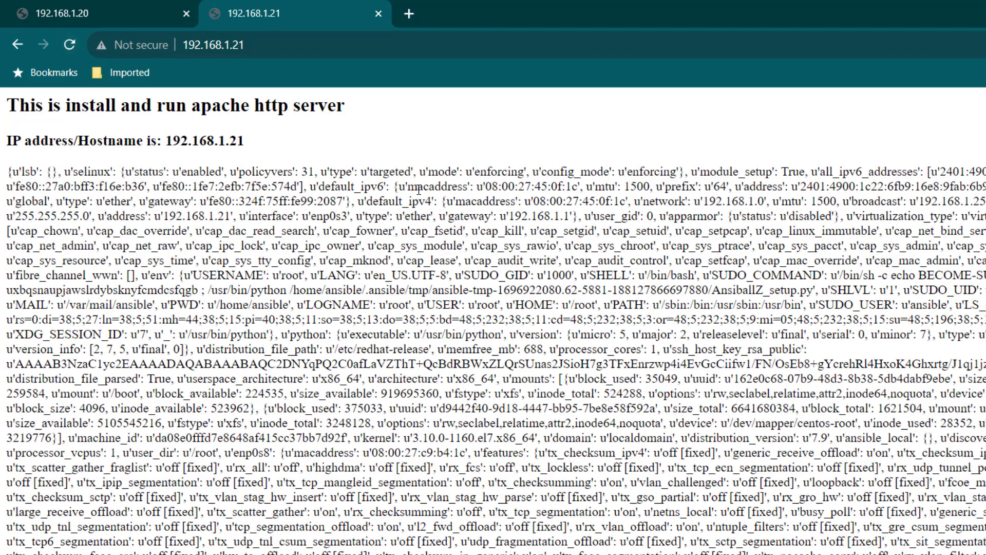